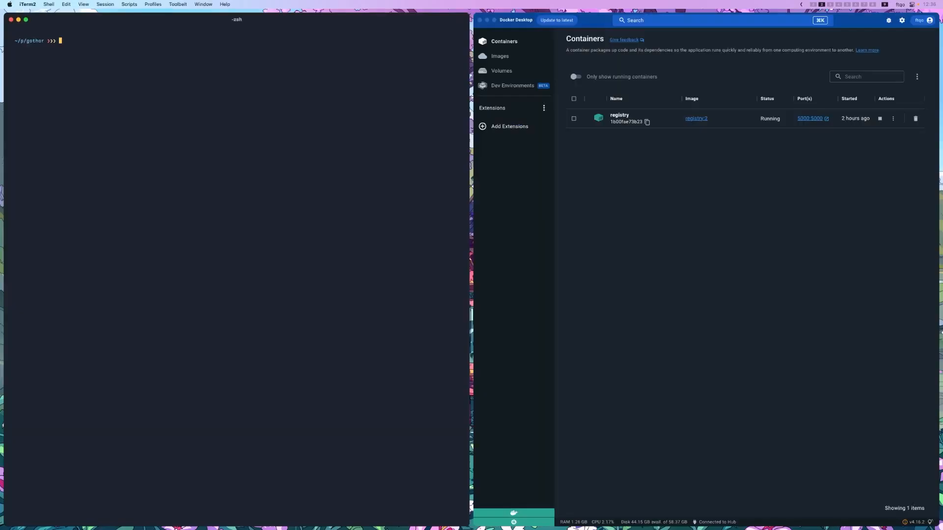
# Install cosign from github.com/sigstore/cosign/cmd/cosign@latest with go install
pyautogui.write('go')
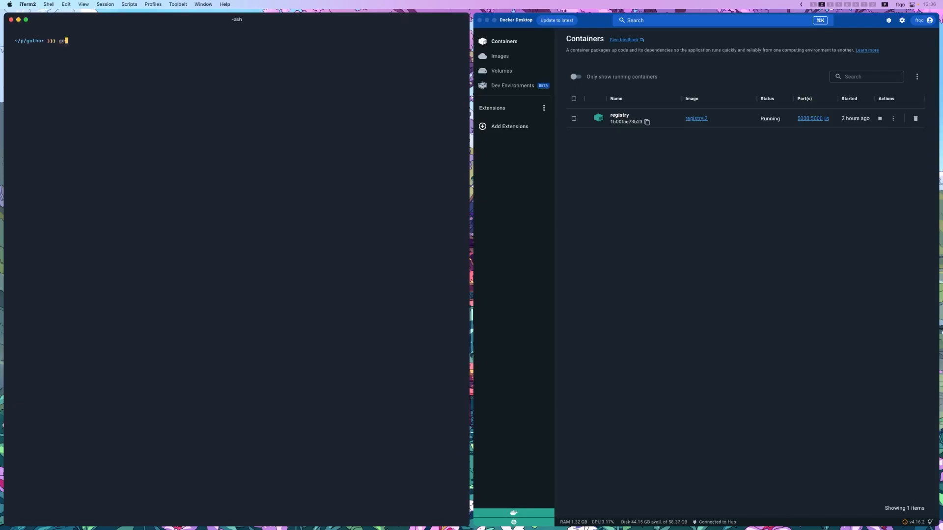
pyautogui.write('install github')
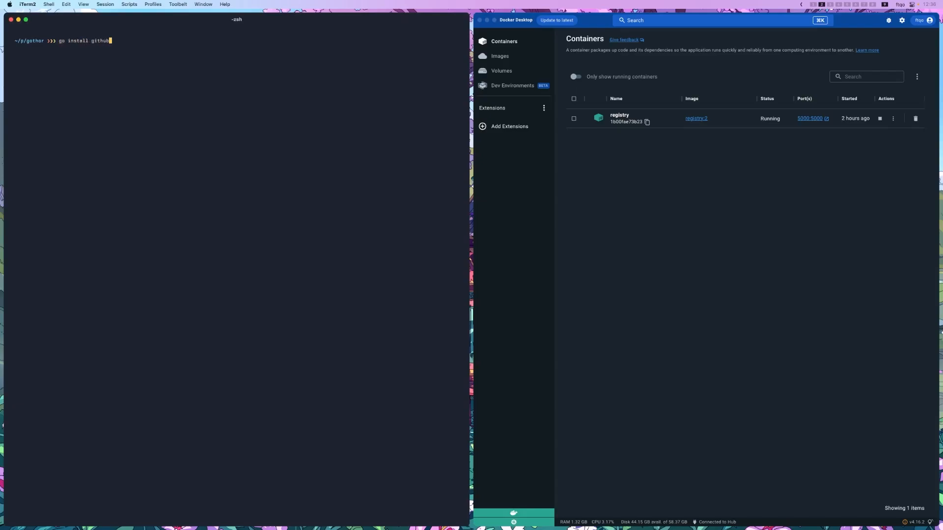
pyautogui.write('.com/sigstore/cosign/cmd/')
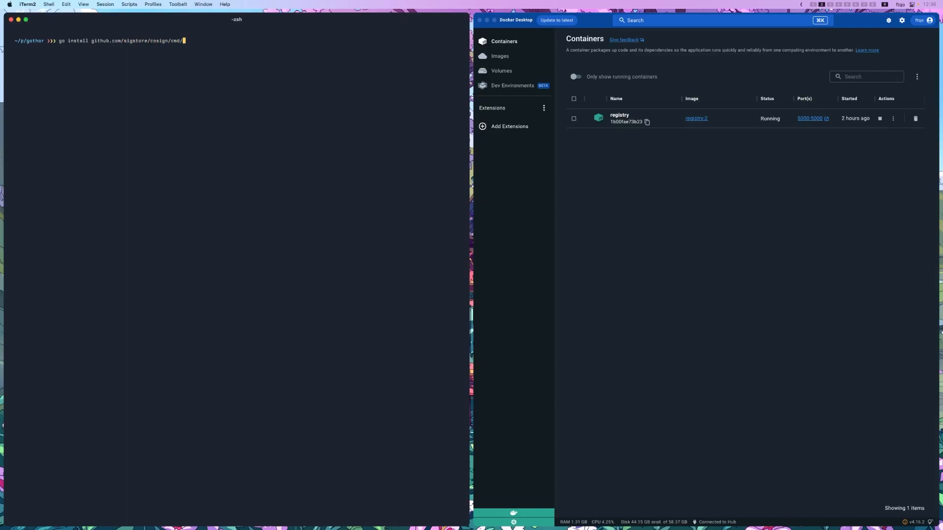
pyautogui.write('cosign@latest')
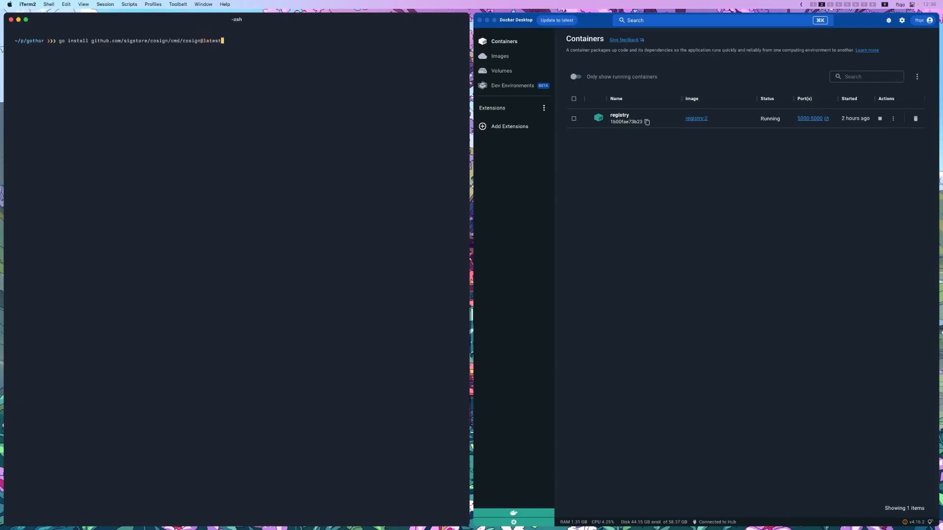
pyautogui.press('Return')
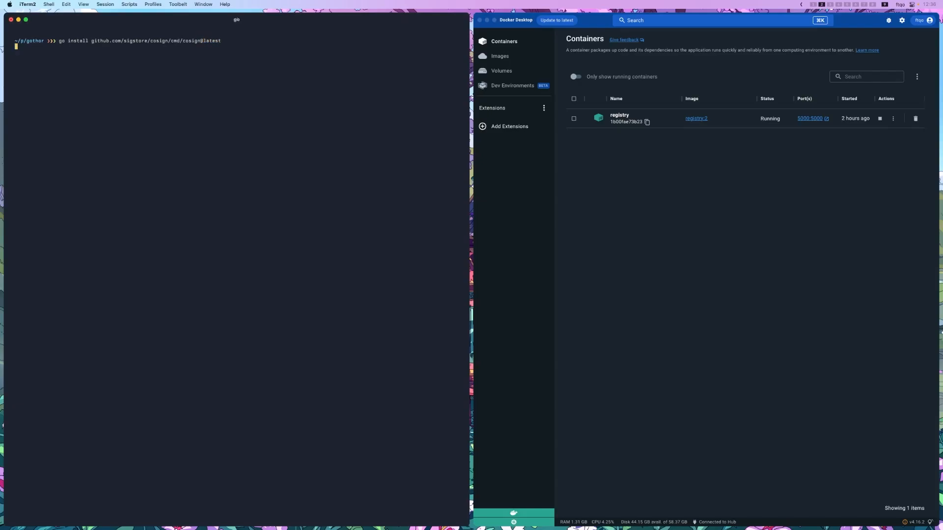
pyautogui.press('Return')
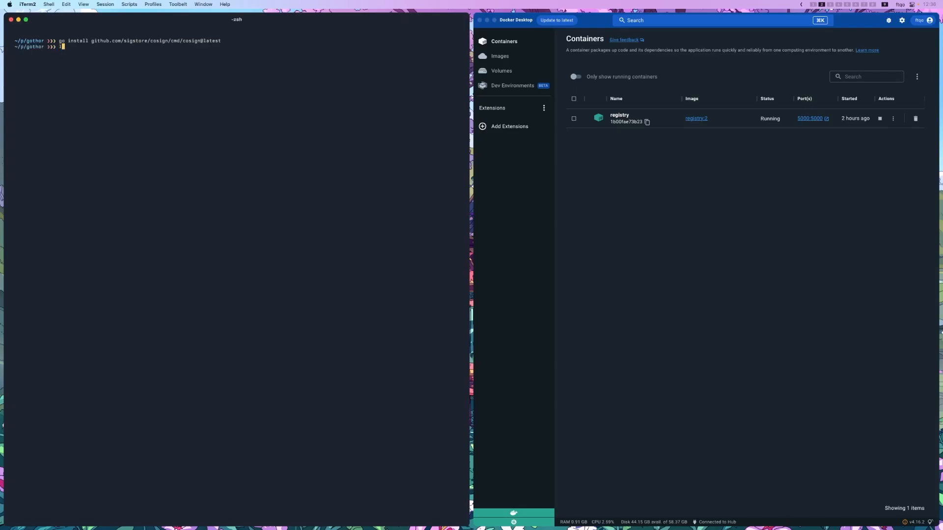
# List the Go bin directory under GOPATH to confirm the cosign binary is present
pyautogui.write('ls `go env')
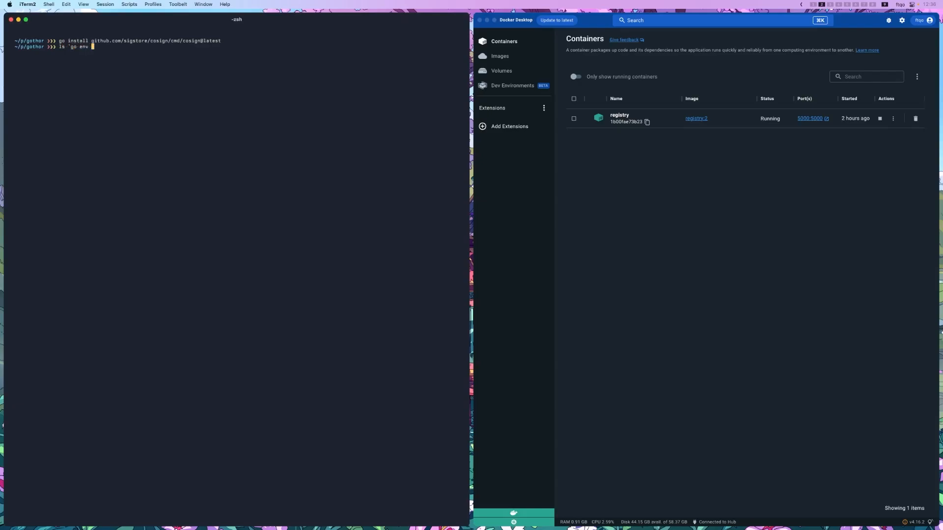
pyautogui.write("GOPATH'/")
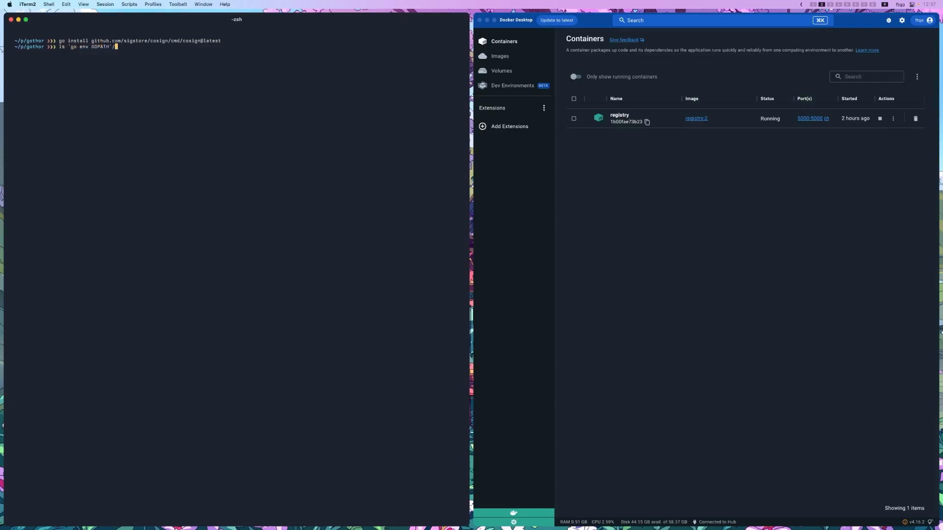
pyautogui.press('Return')
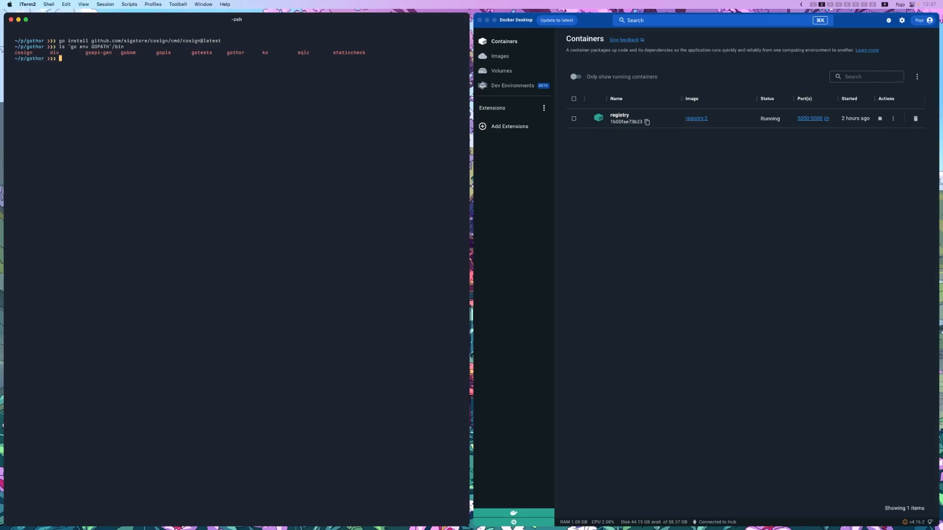
# Run cosign generate-key-pair with a password, producing cosign.key and cosign.pub
pyautogui.write('cosign generate')
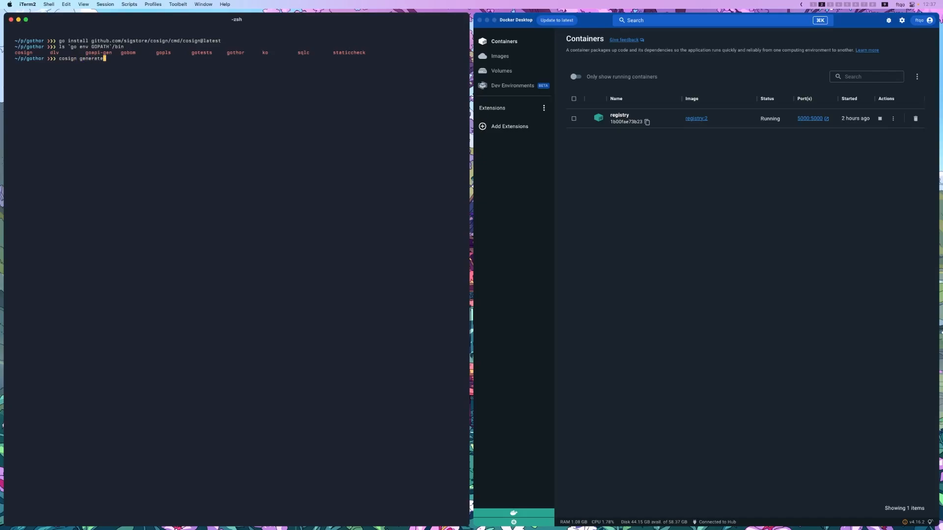
pyautogui.write('-key-pa')
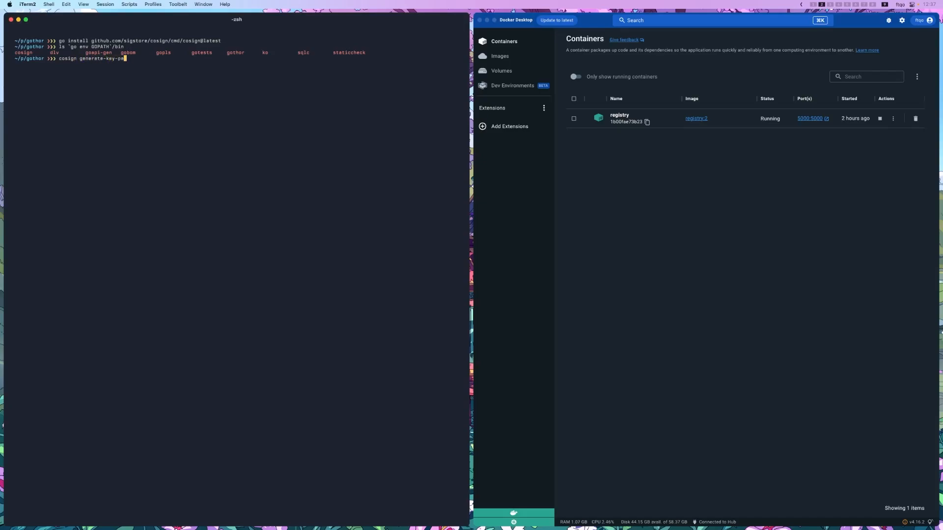
pyautogui.press('Return')
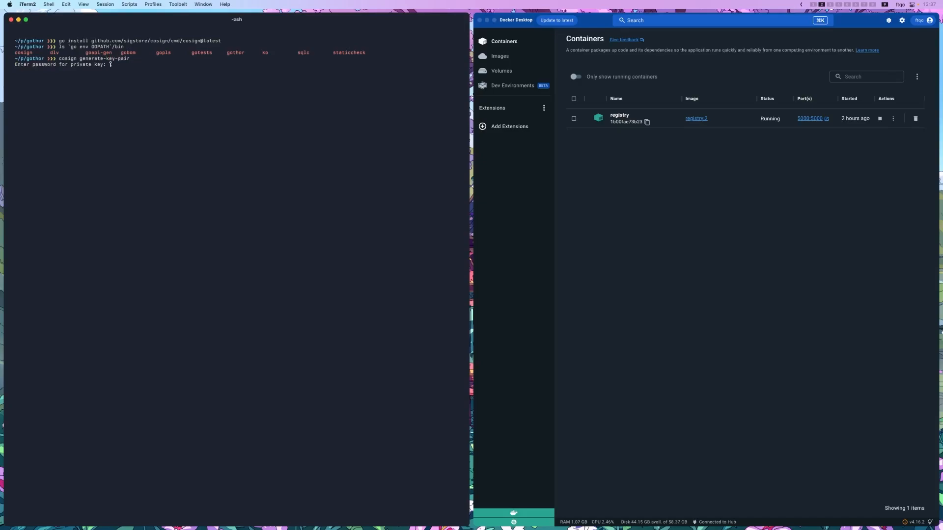
pyautogui.press('Return')
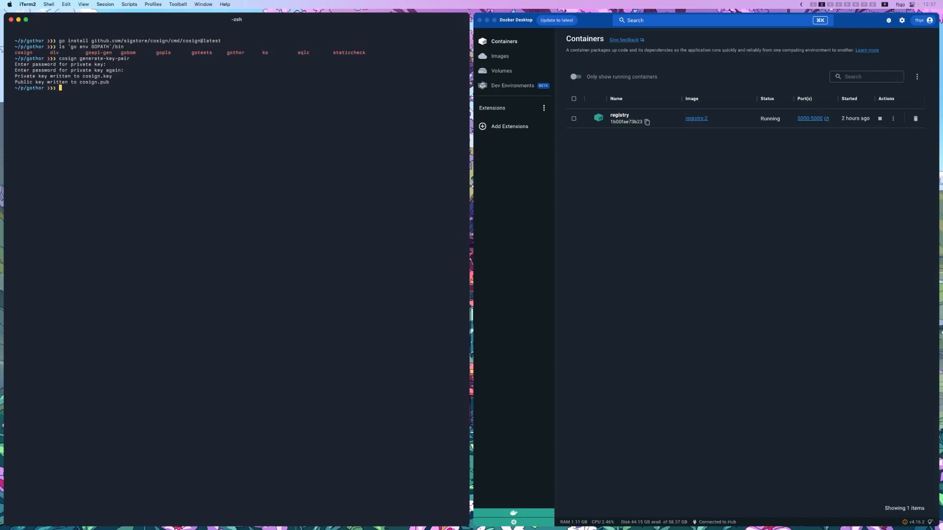
pyautogui.write('cosign sign')
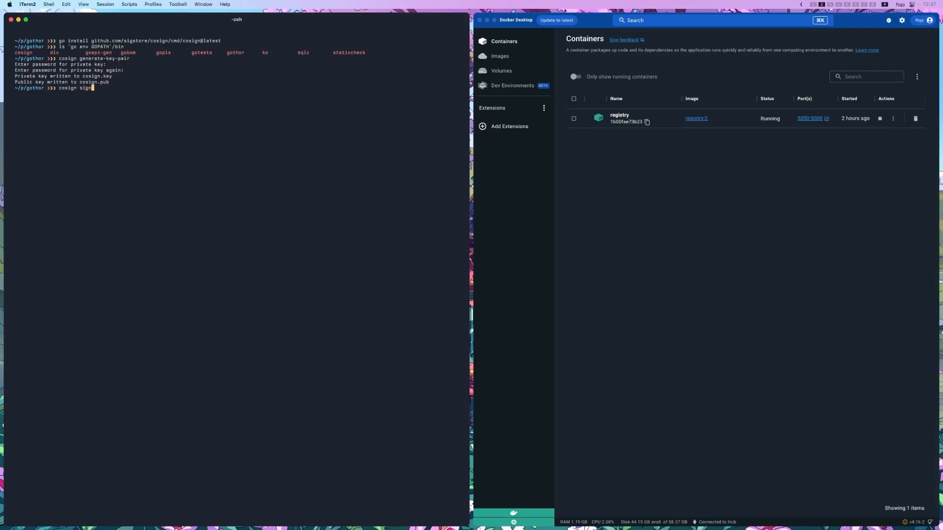
# Sign the localhost:5000/gothor image digest with cosign.key and push the signature
pyautogui.write('--ke')
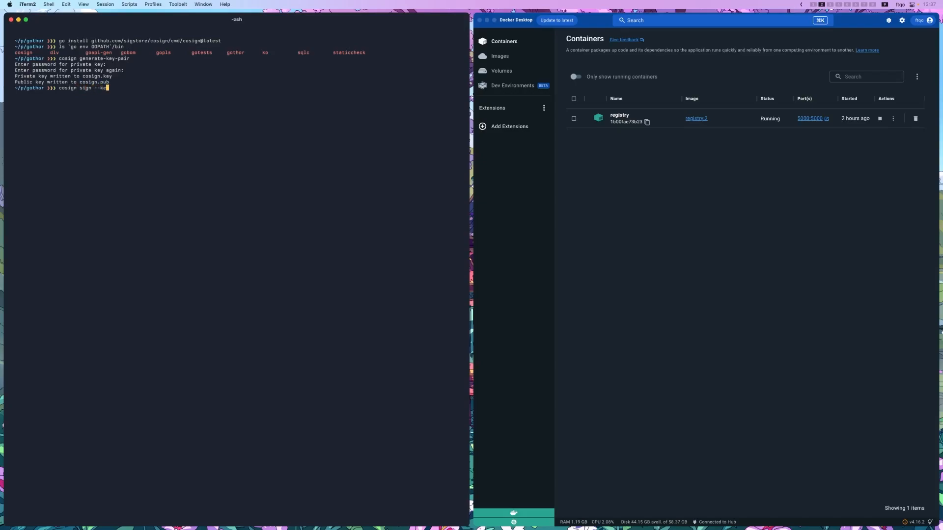
pyautogui.write('cosign.key')
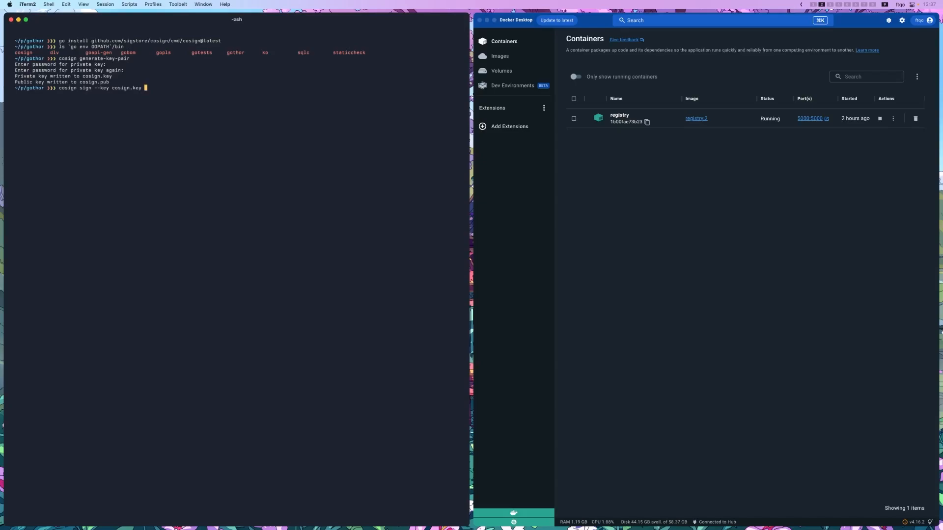
pyautogui.write('localhost:50')
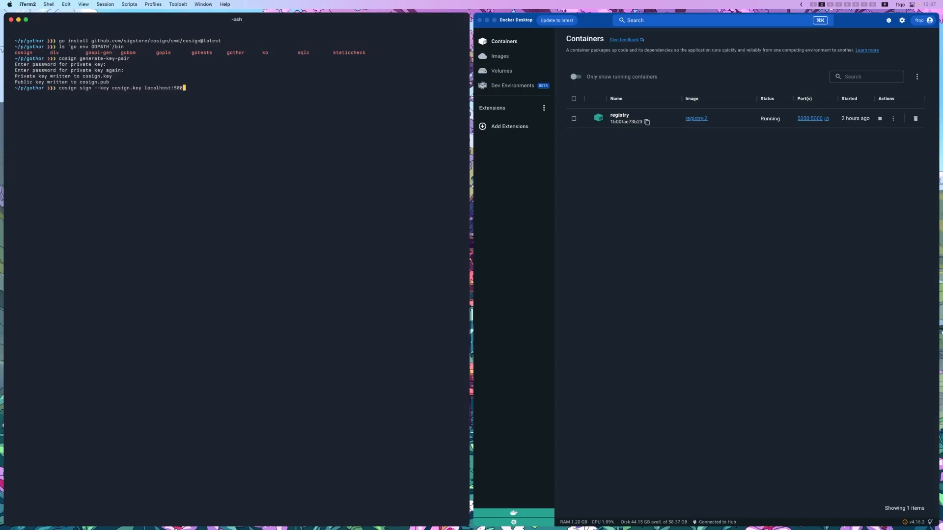
pyautogui.write('0/')
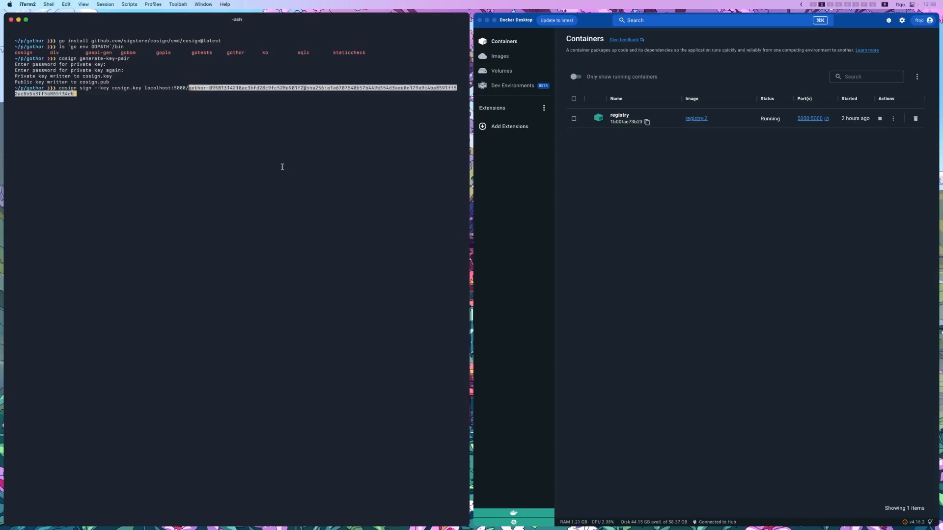
pyautogui.press('Return')
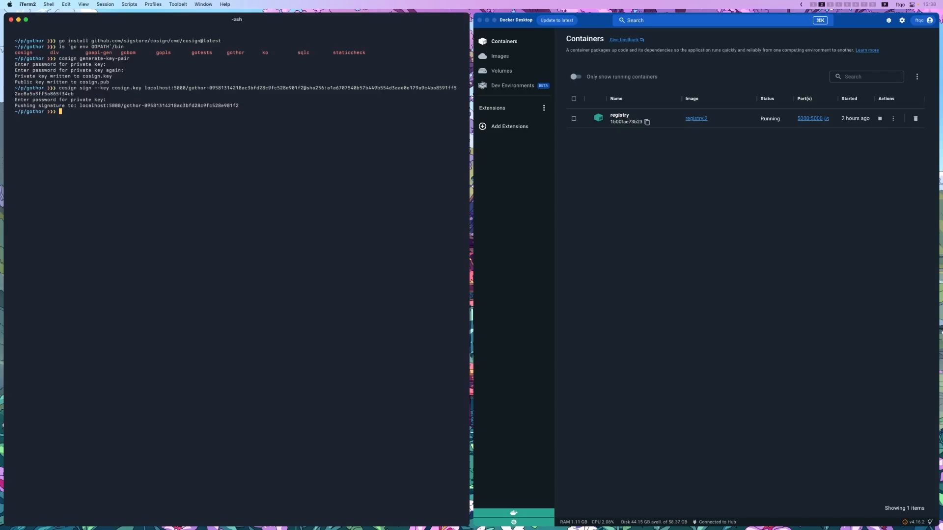
pyautogui.write('cosign verify --key')
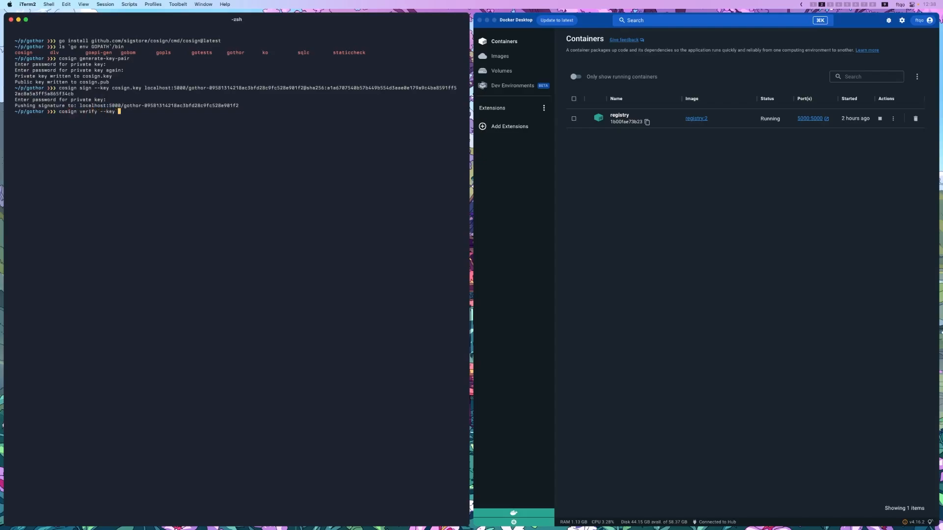
# Verify the localhost:5000 gothor image signature against cosign.pub successfully
pyautogui.press('Tab')
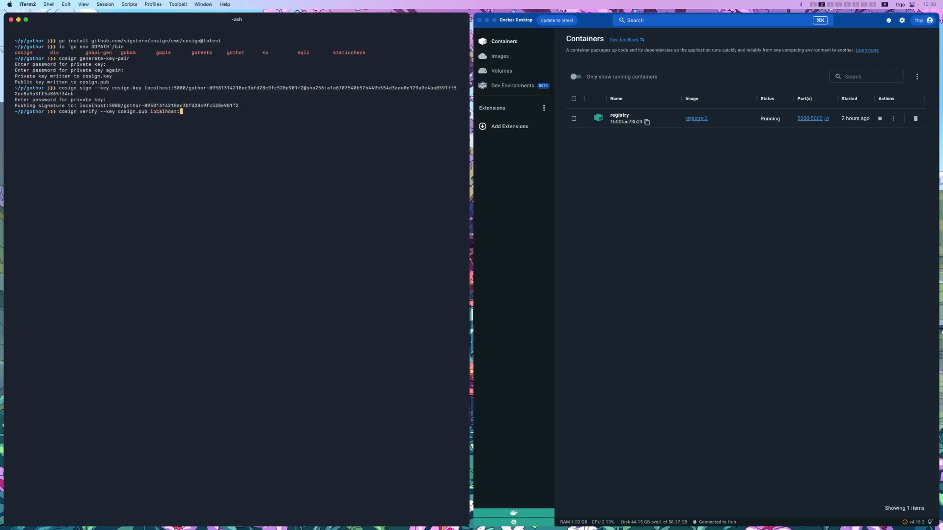
pyautogui.write('5000/')
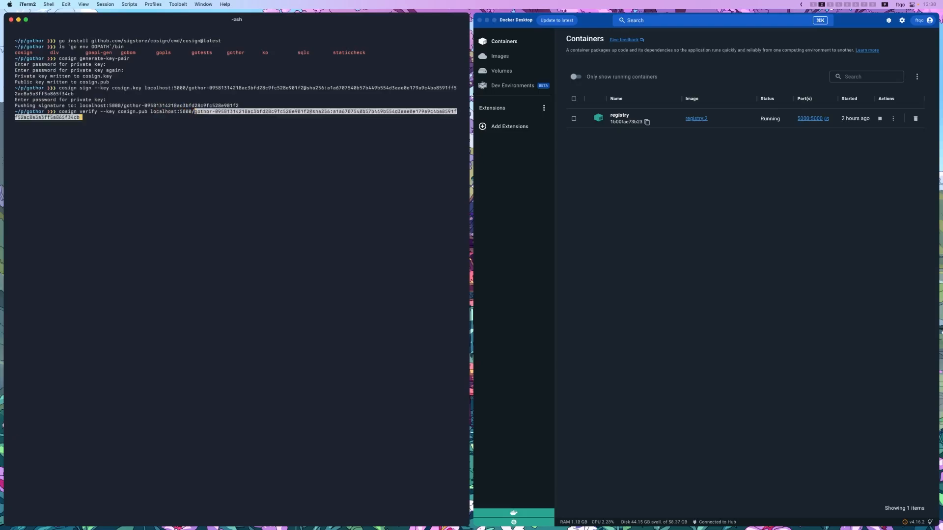
pyautogui.press('Return')
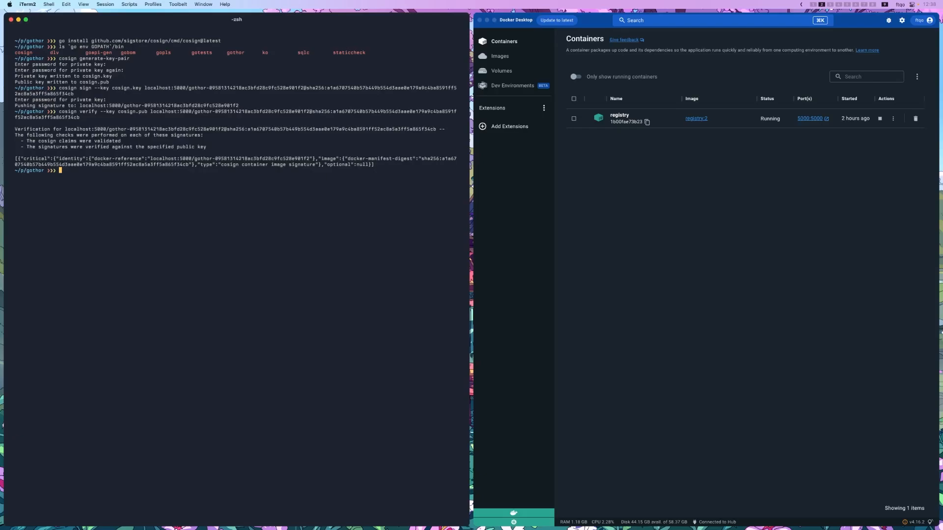
pyautogui.write('syft')
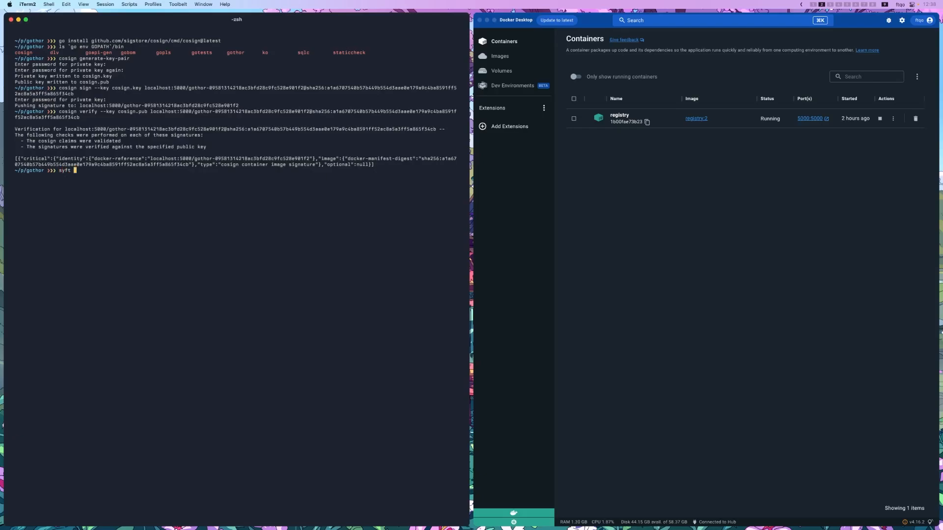
# Run syft on the localhost:5000 gothor image with -o spdx into sbom.spdx, cataloguing 34 packages
pyautogui.write('localhost')
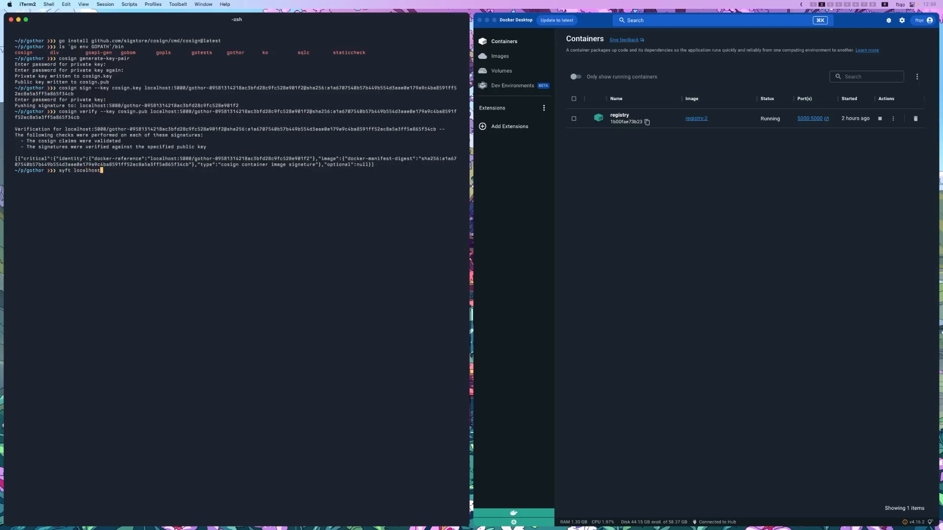
pyautogui.write(':5000')
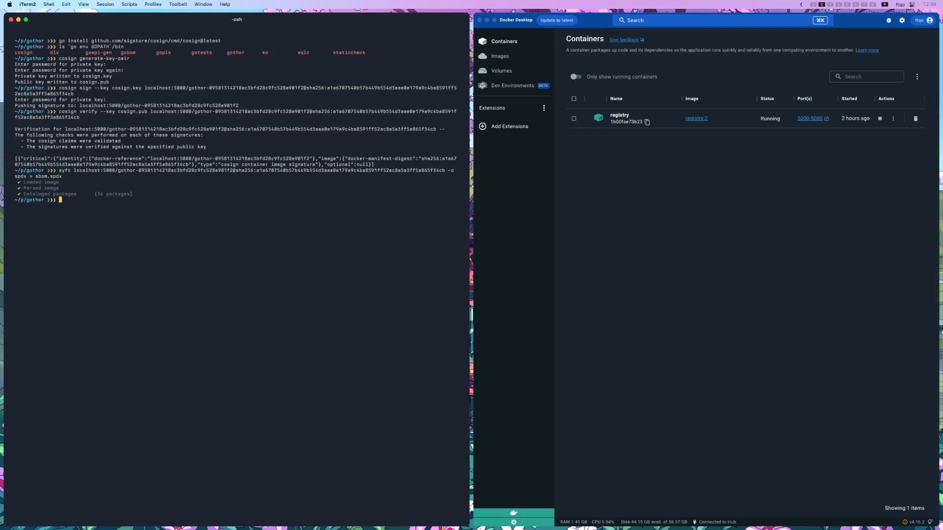
pyautogui.write('c')
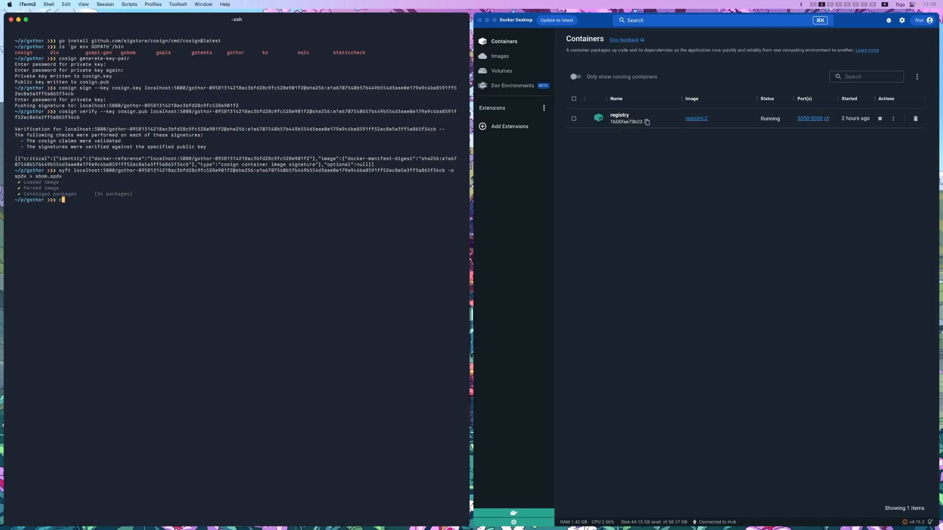
# Run cosign attach sbom --sbom ./sbom.spdx against the localhost:5000 gothor image
pyautogui.write('cosign attach')
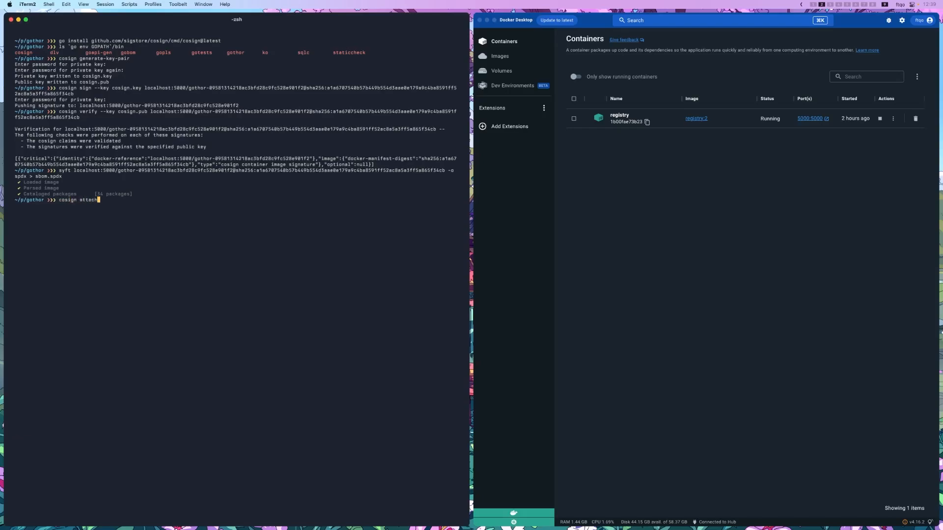
pyautogui.write('sbom')
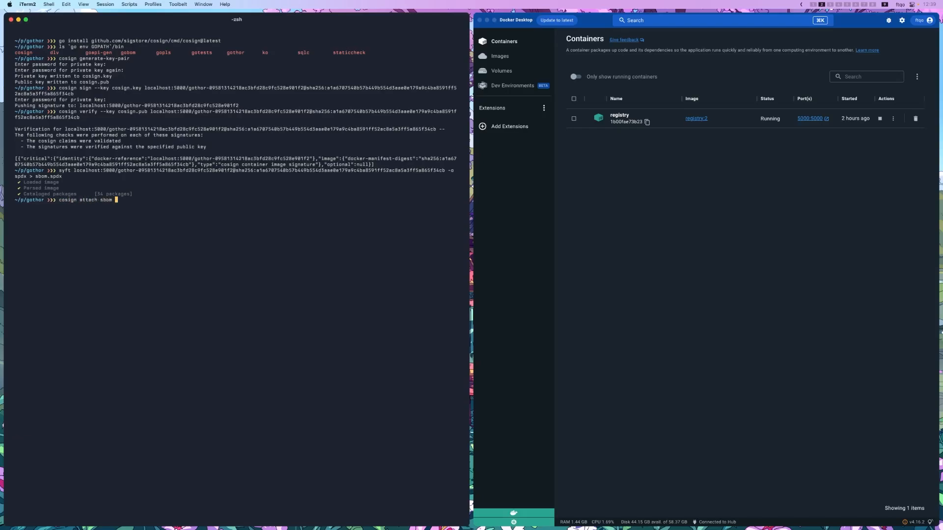
pyautogui.write('--sbom')
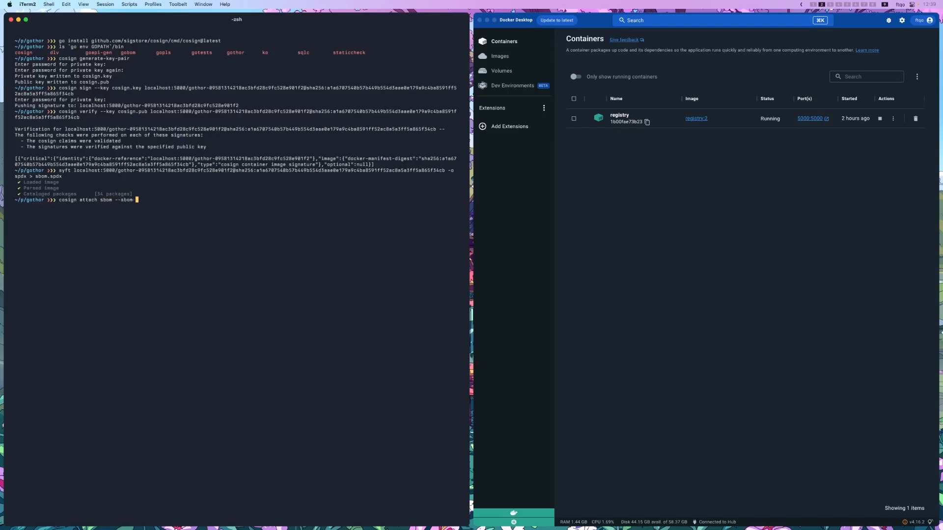
pyautogui.write('./sbom.spdx')
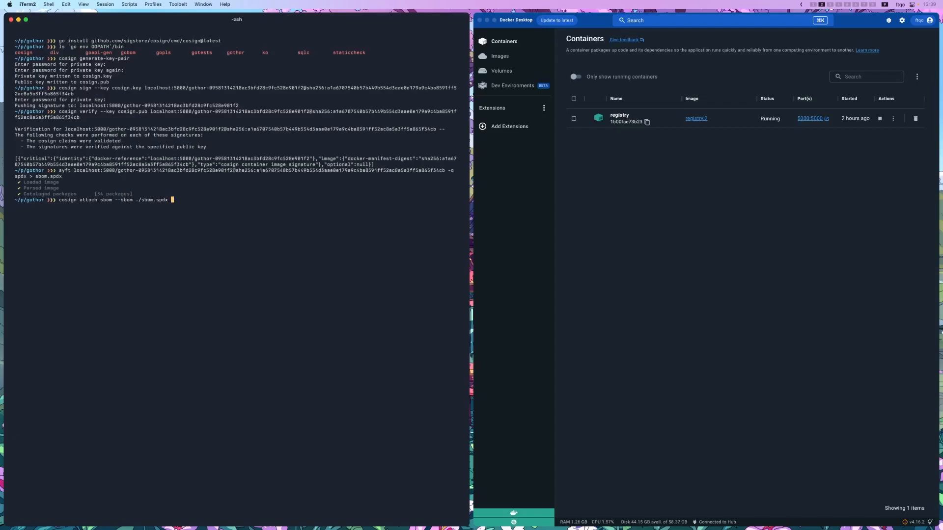
pyautogui.write('localhost:')
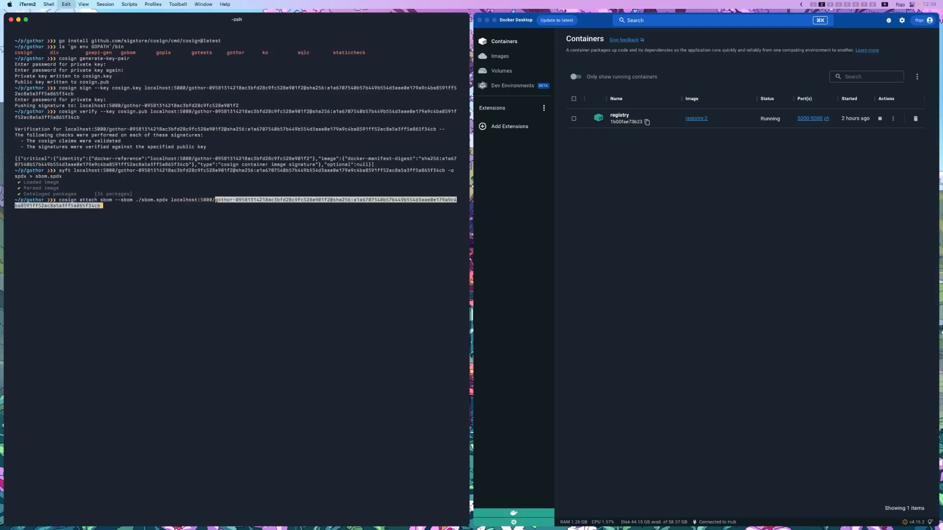
pyautogui.press('Return')
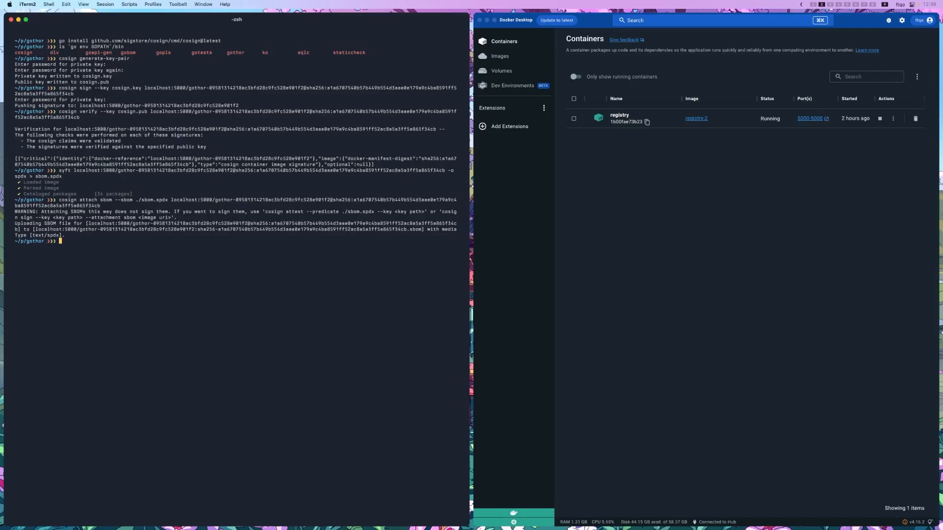
pyautogui.write('cosign download sbom')
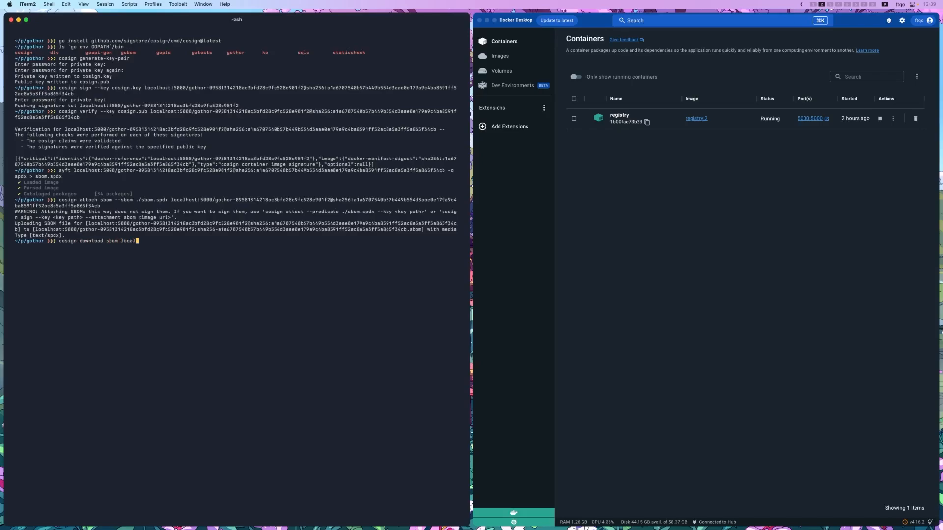
# Run cosign download sbom on the localhost:5000 gothor image and review the SPDX packages and relationships
pyautogui.write('localhost:5000/')
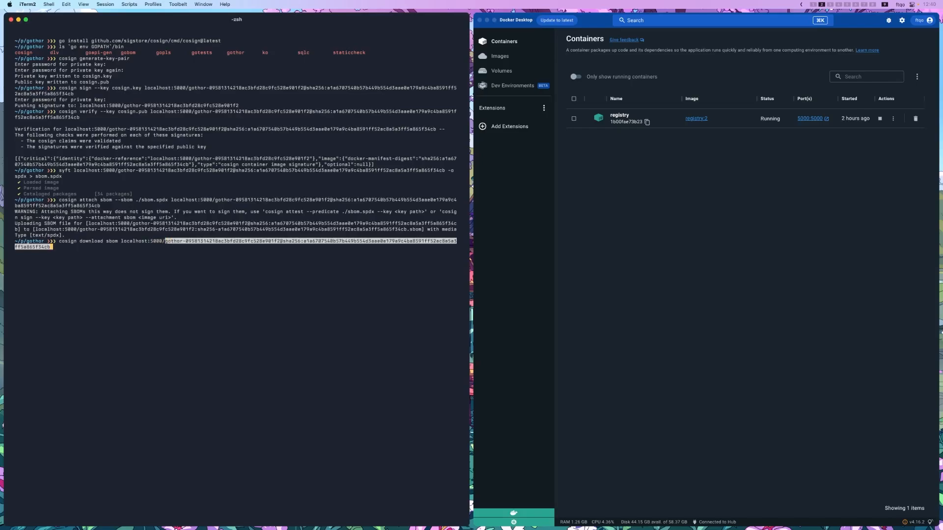
pyautogui.press('Return')
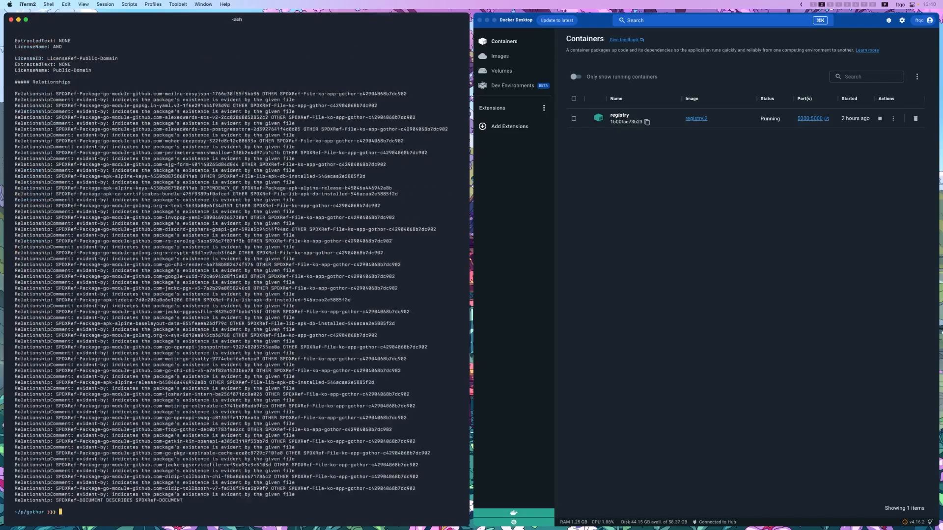
pyautogui.scroll(3)
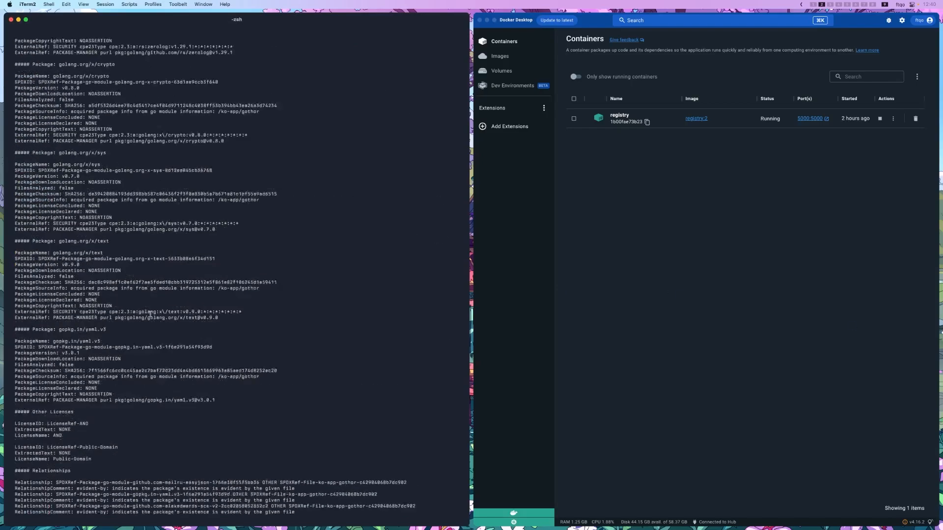
pyautogui.scroll(3)
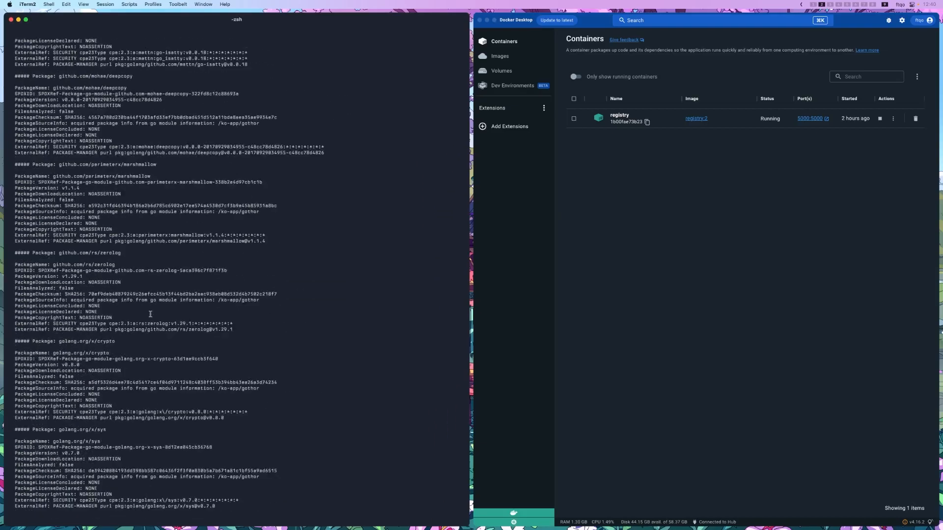